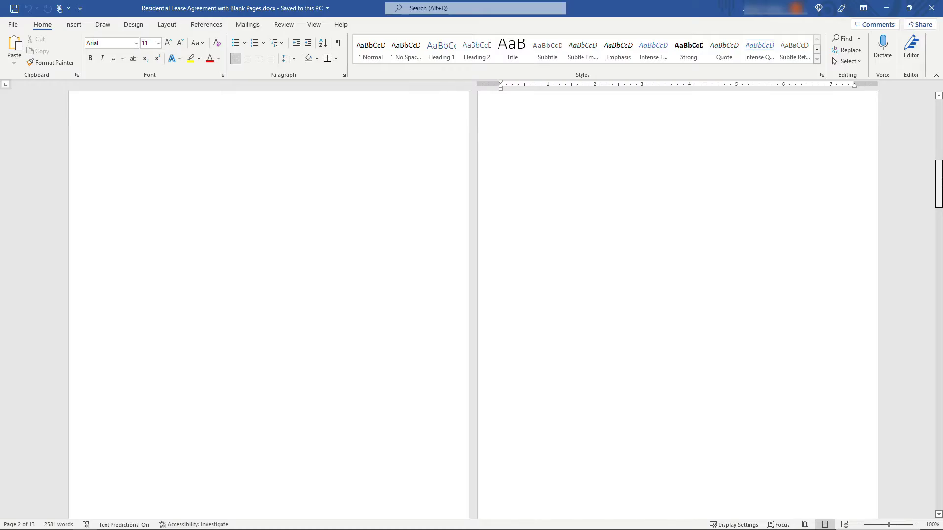
# Step: Turn on Show/Hide ¶ to reveal paragraph marks and page breaks on the blank pages
pyautogui.scroll(-3)
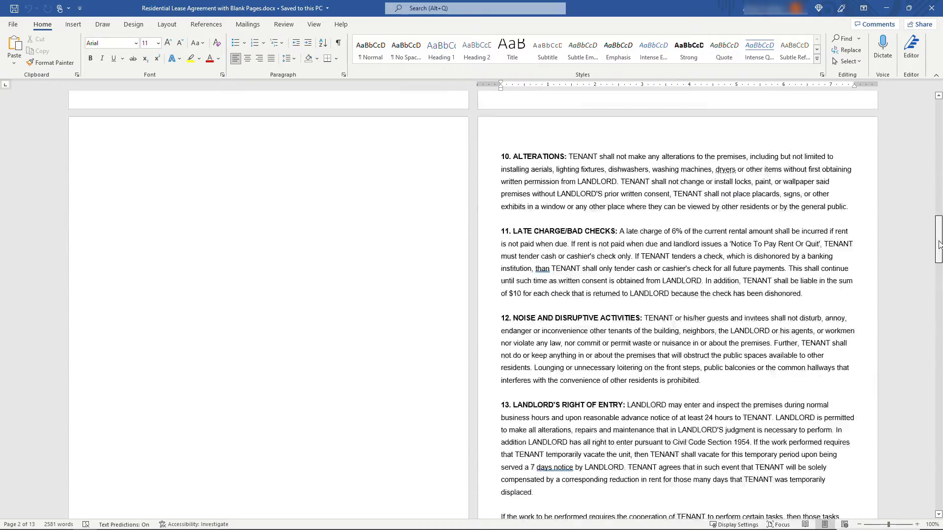
pyautogui.scroll(-3)
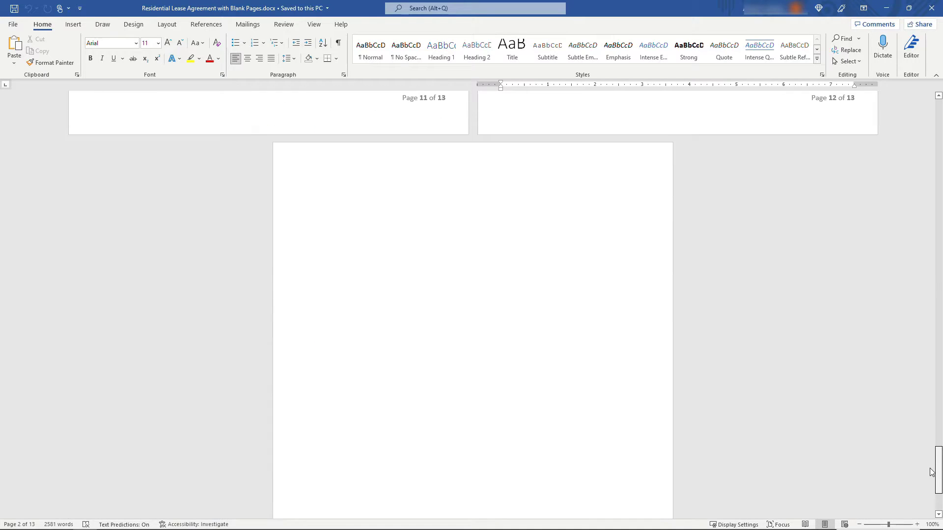
pyautogui.scroll(-3)
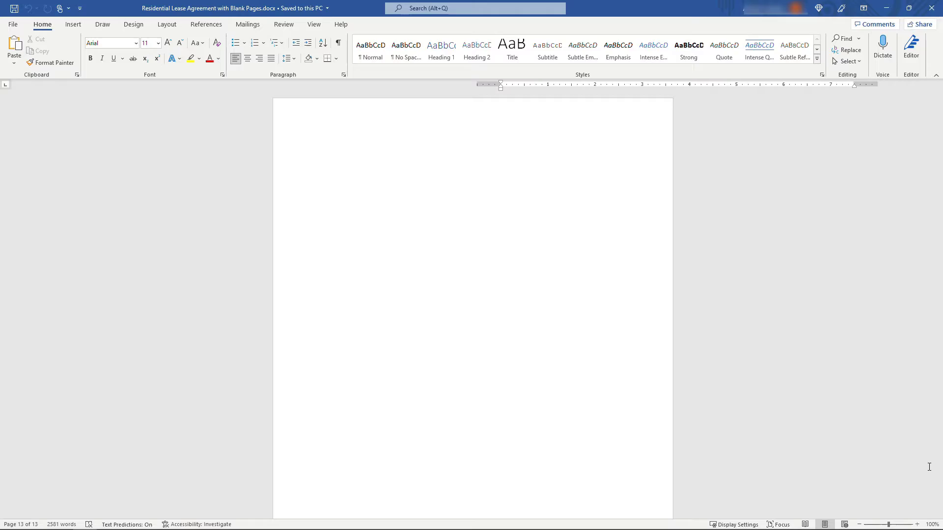
pyautogui.scroll(-3)
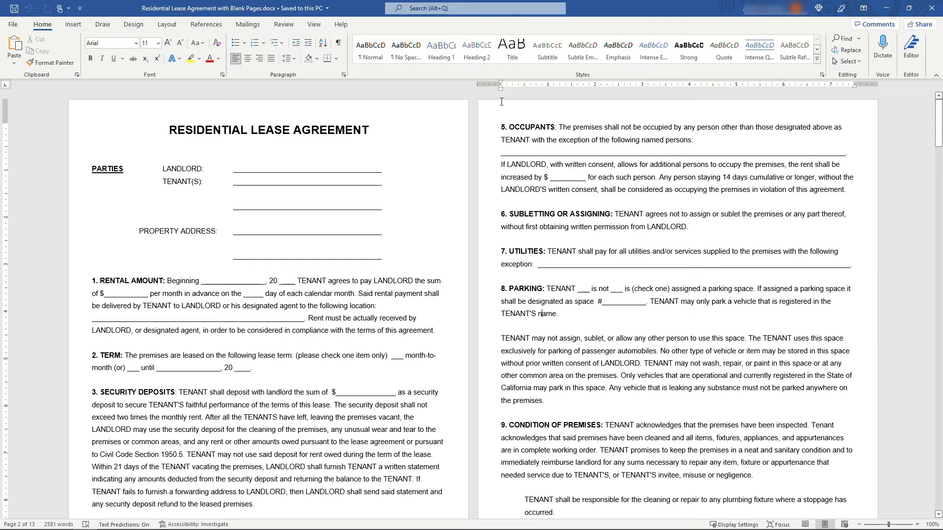
pyautogui.click(339, 42)
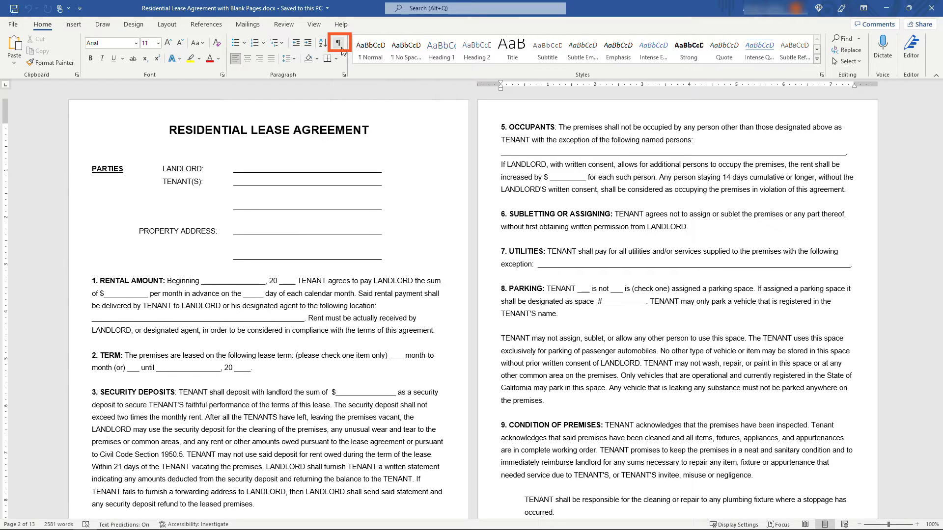
pyautogui.moveTo(339, 42)
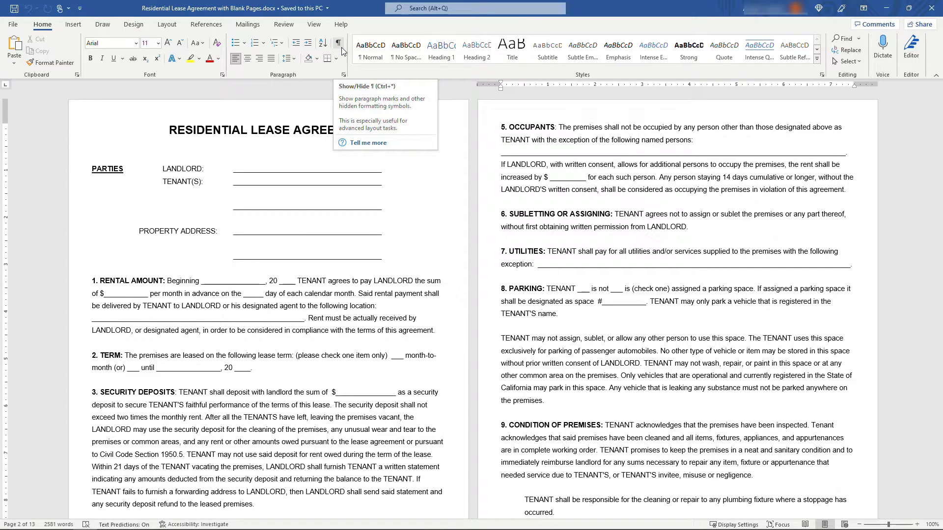
pyautogui.click(340, 42)
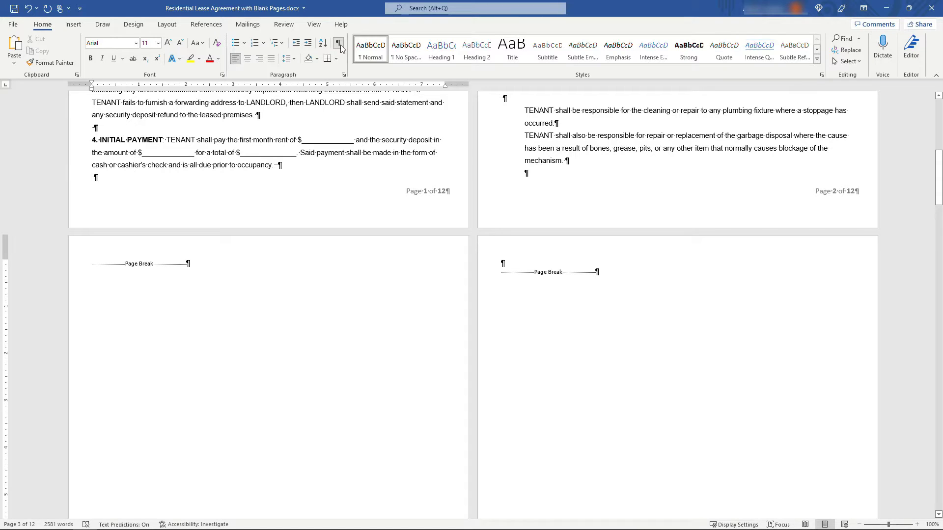
# Step: Delete the page breaks on the blank pages, bringing the lease to 10 pages
pyautogui.click(167, 23)
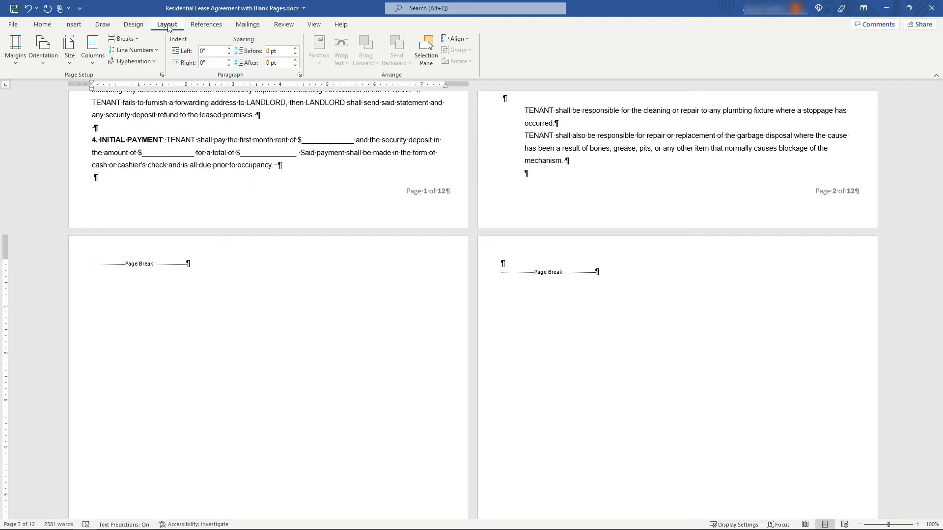
pyautogui.click(124, 38)
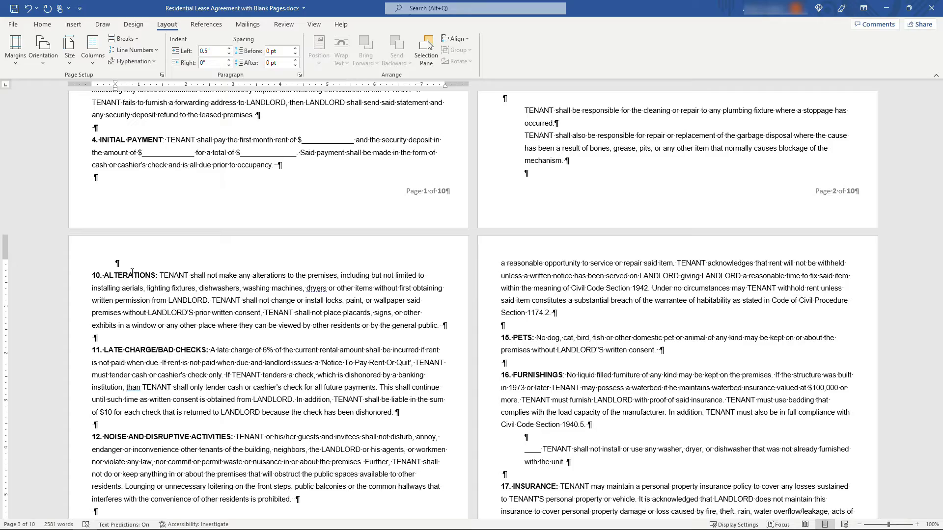
# Step: Place the caret before the Section Break (Next Page) and review the Breaks menu on Layout
pyautogui.scroll(-3)
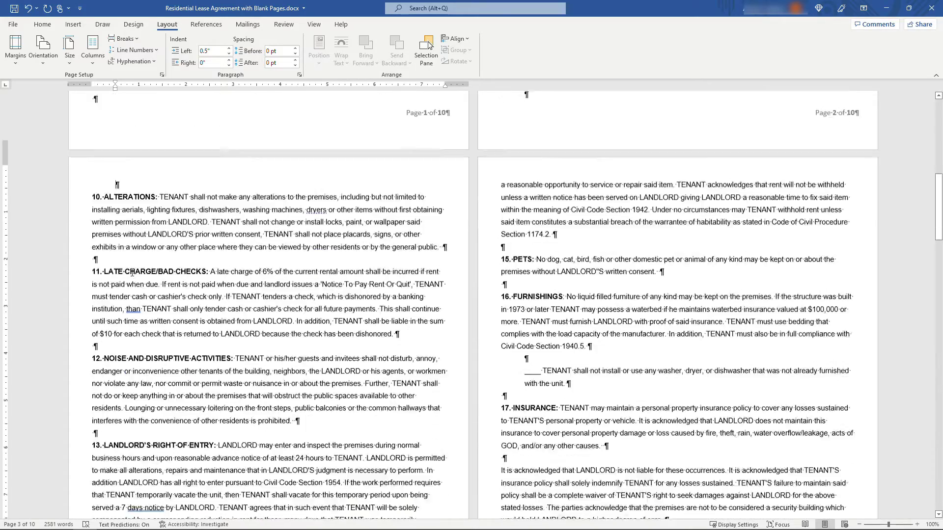
pyautogui.scroll(-3)
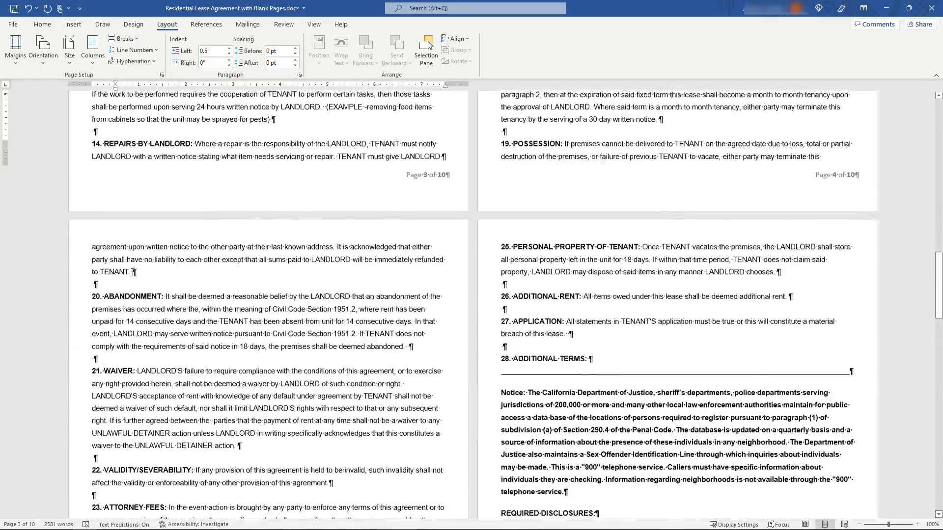
pyautogui.scroll(-3)
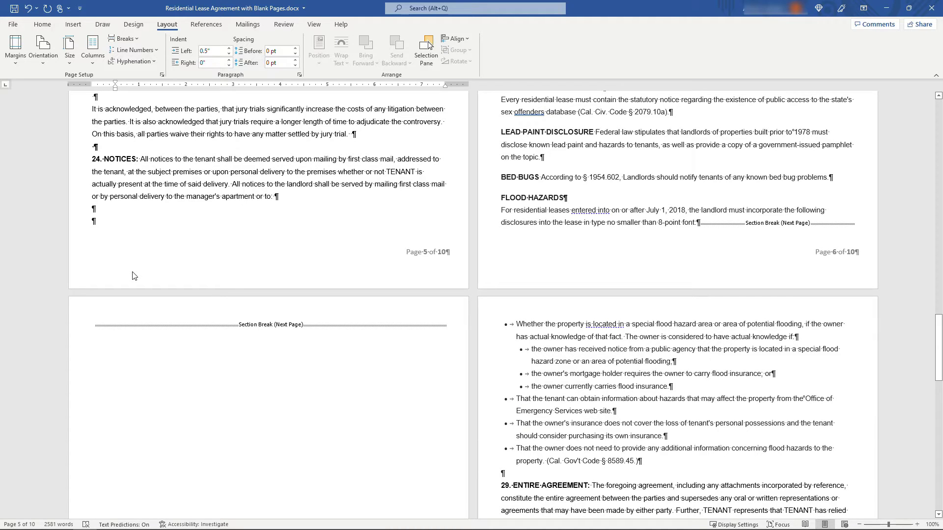
pyautogui.click(779, 223)
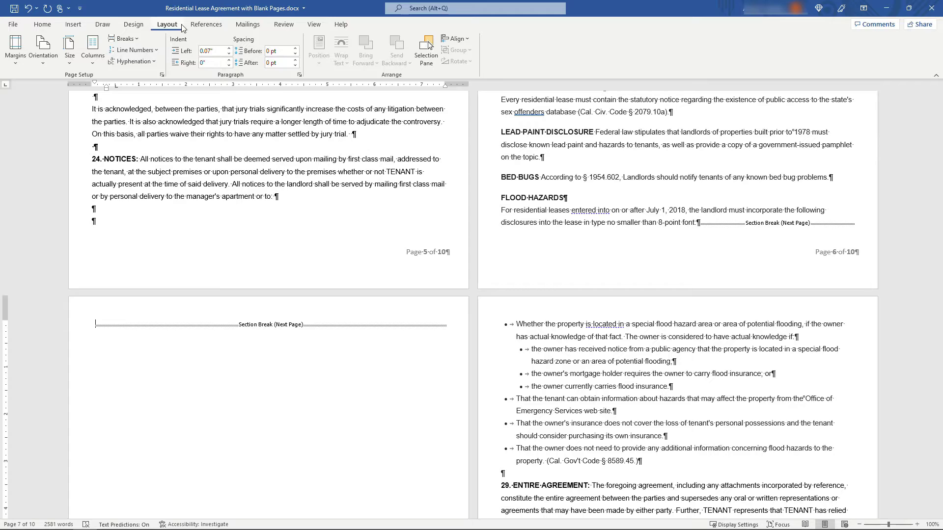
pyautogui.click(125, 39)
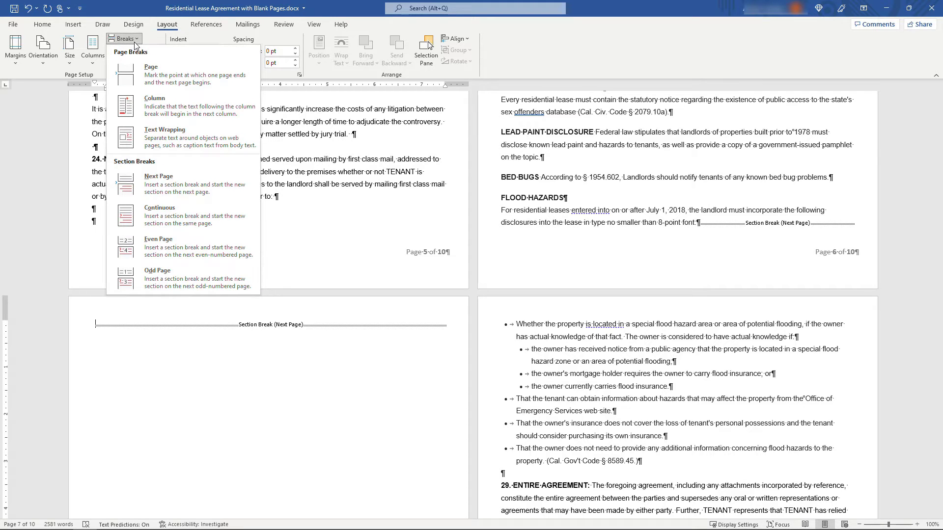
pyautogui.moveTo(181, 184)
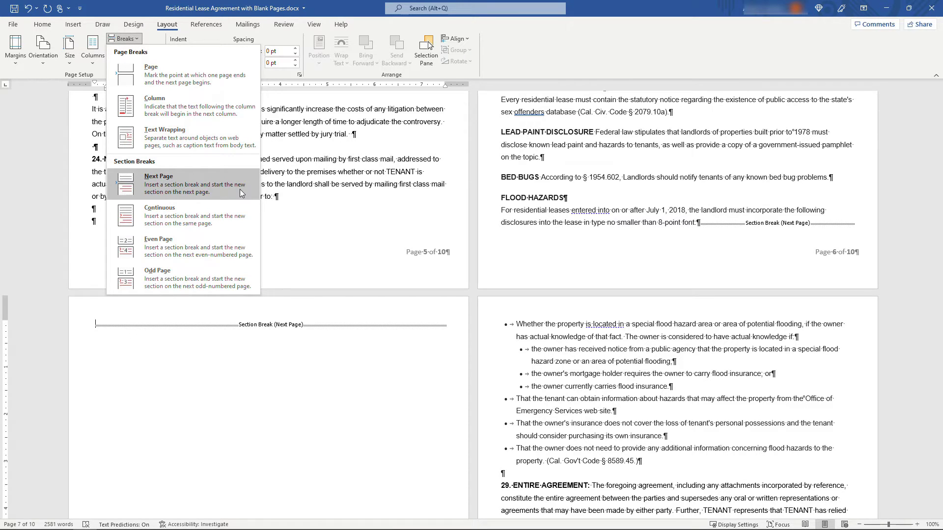
pyautogui.moveTo(246, 197)
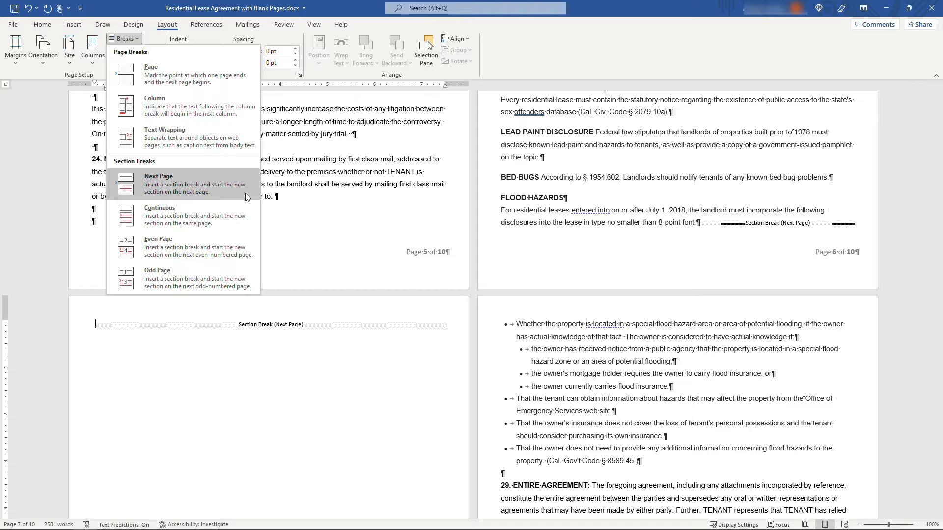
pyautogui.moveTo(132, 317)
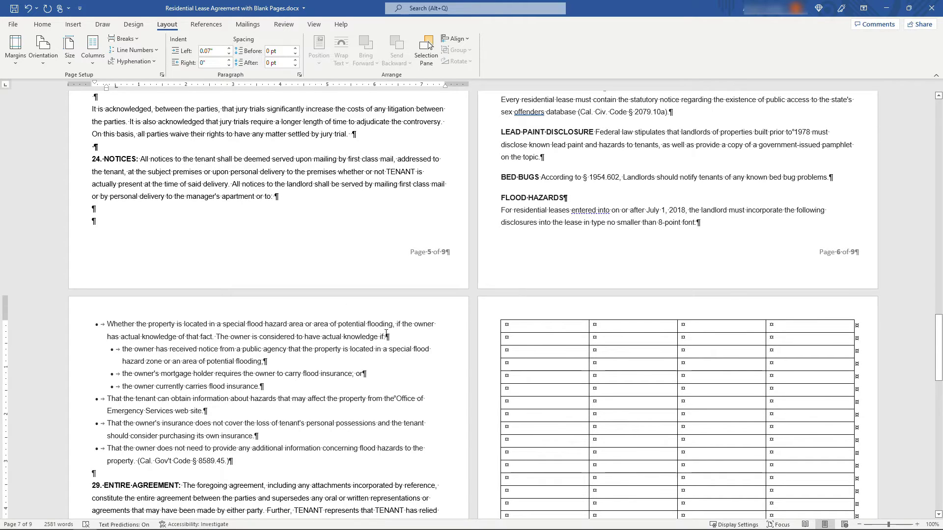
pyautogui.scroll(-3)
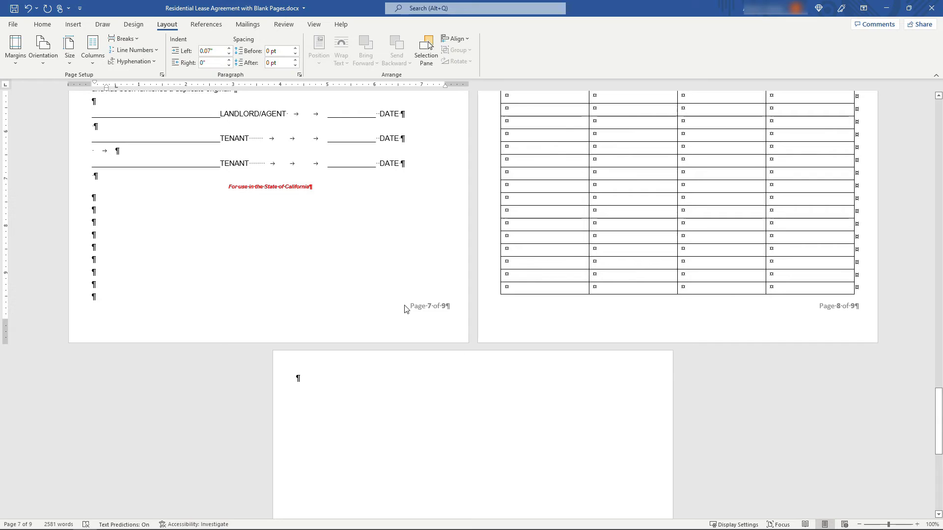
pyautogui.click(535, 287)
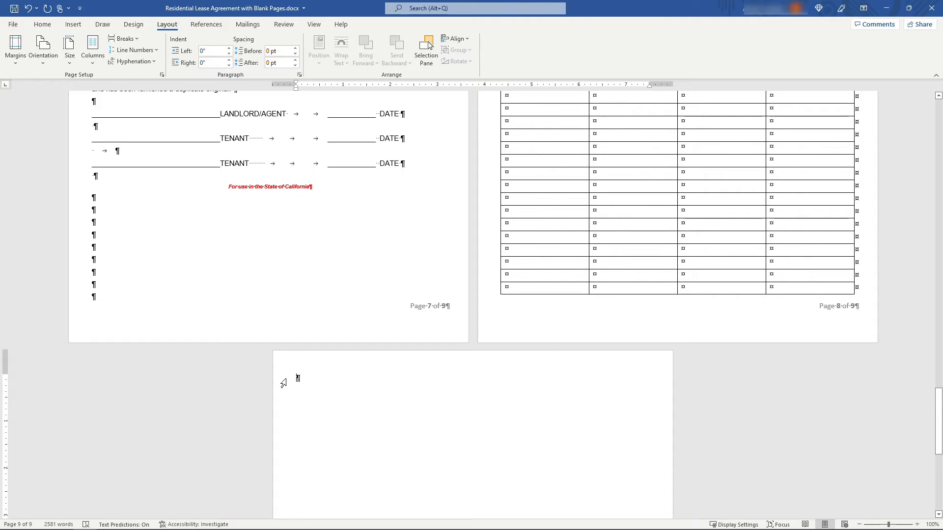
pyautogui.click(296, 380)
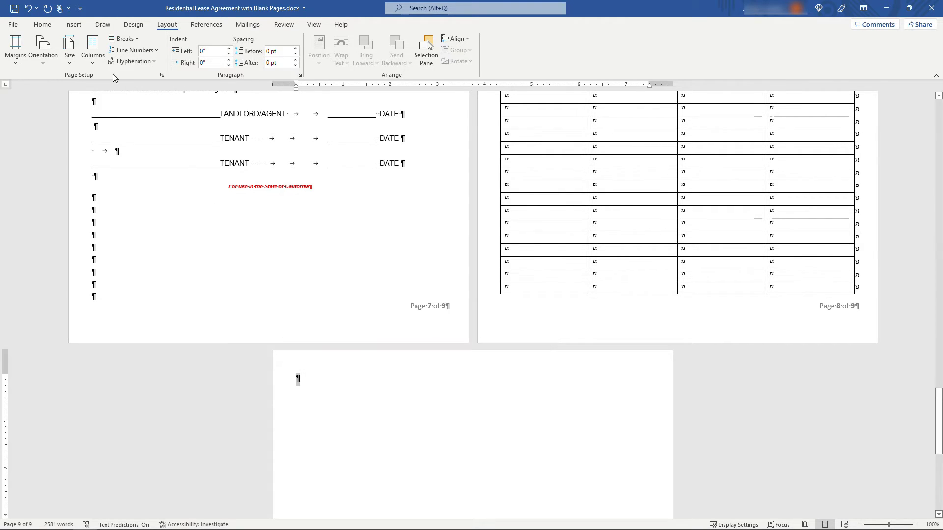
# Step: Set the empty paragraph after the table to font size 2, removing the final blank page
pyautogui.click(42, 23)
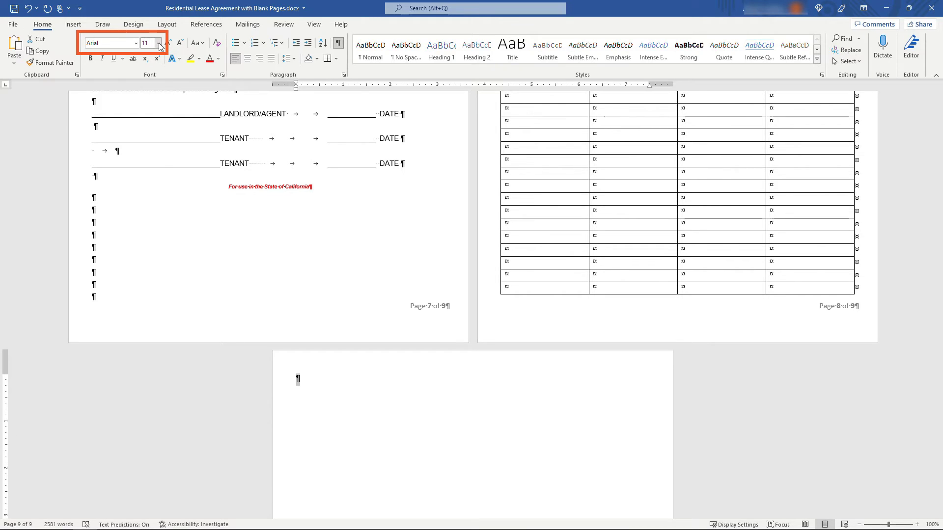
pyautogui.click(159, 42)
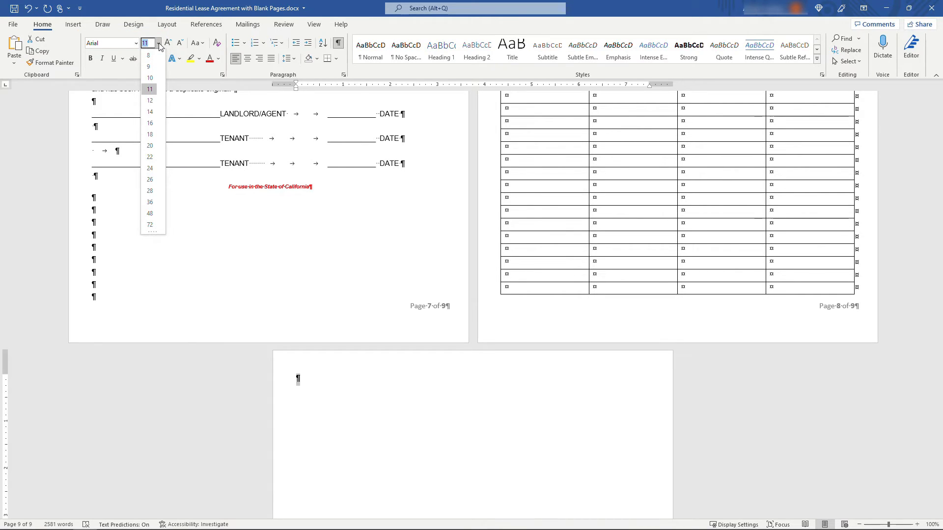
pyautogui.write('2')
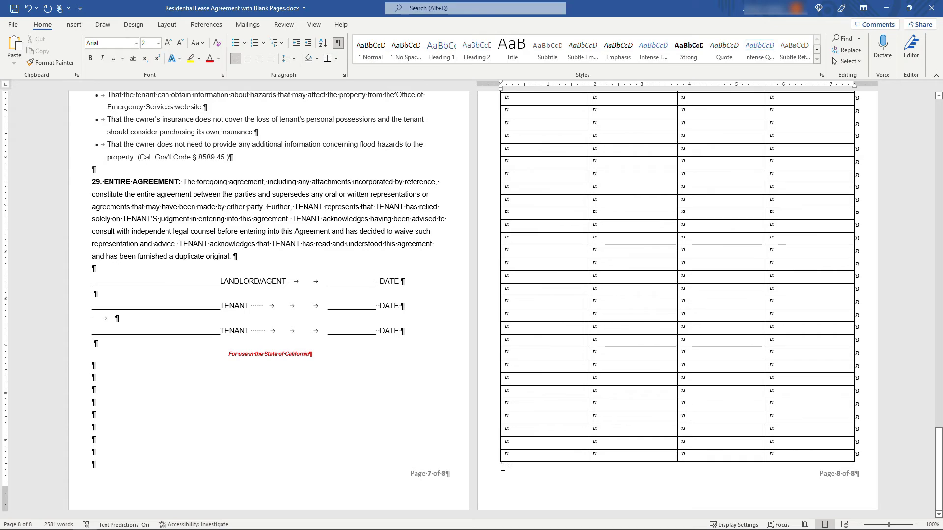
pyautogui.click(506, 464)
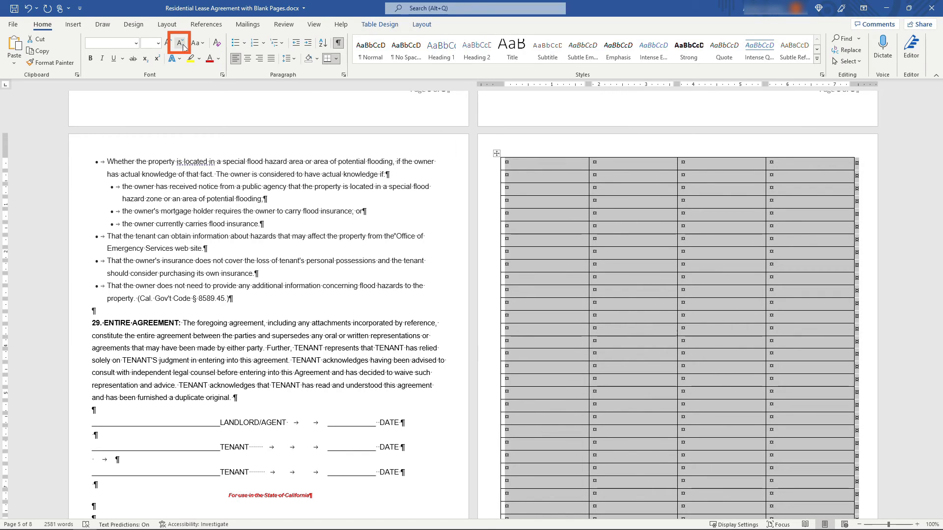
pyautogui.scroll(-3)
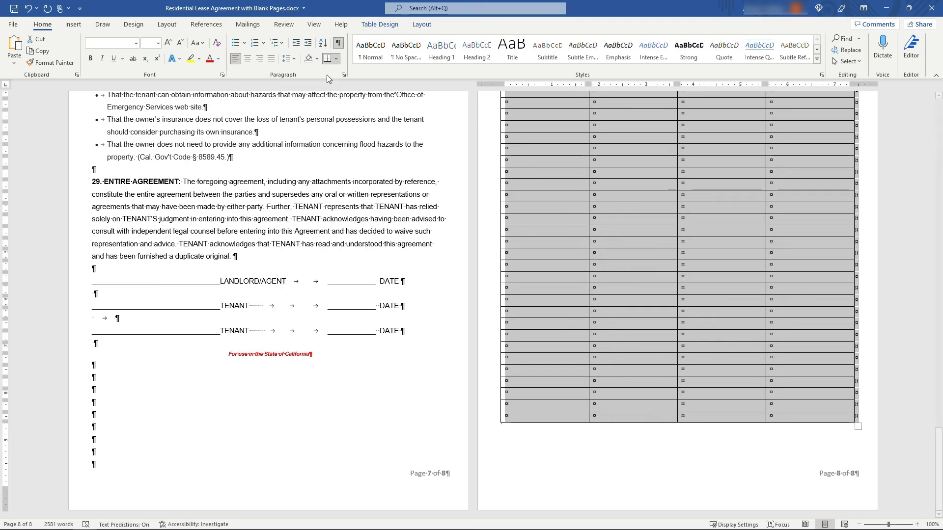
pyautogui.click(344, 75)
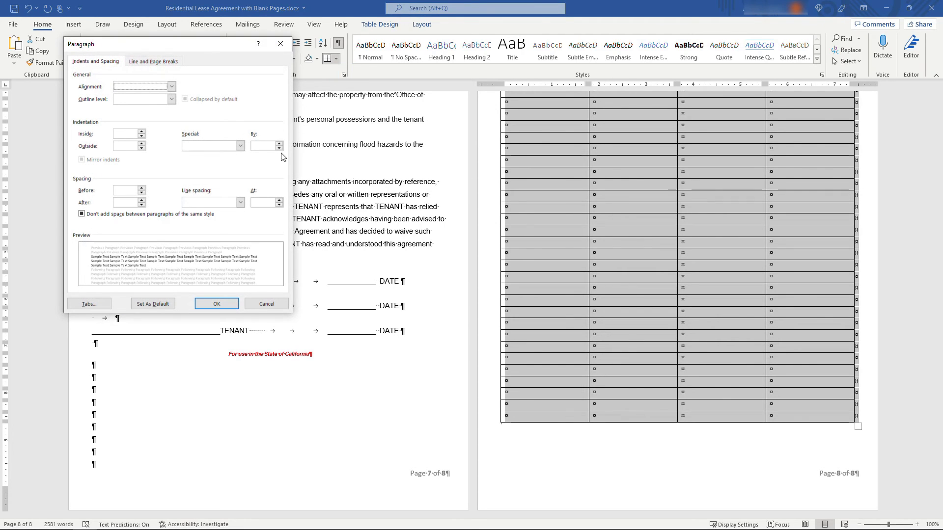
pyautogui.click(239, 203)
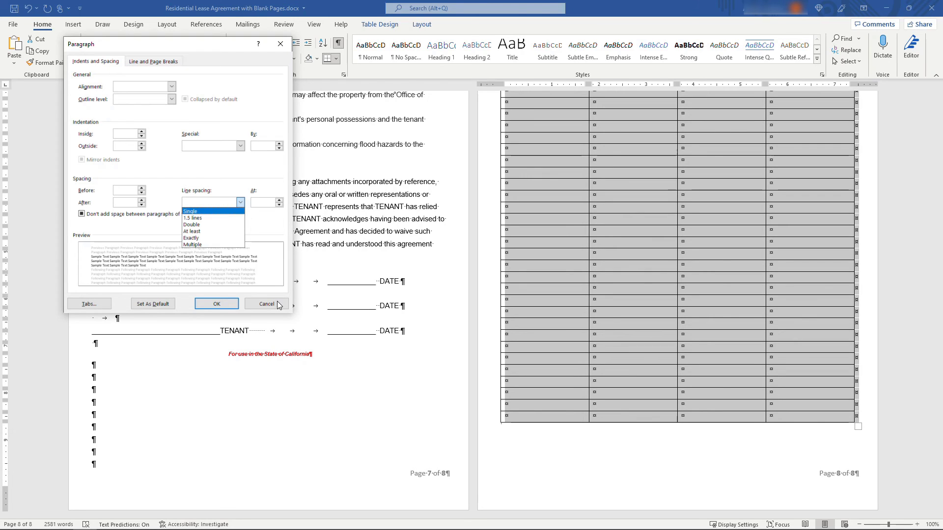
pyautogui.click(266, 304)
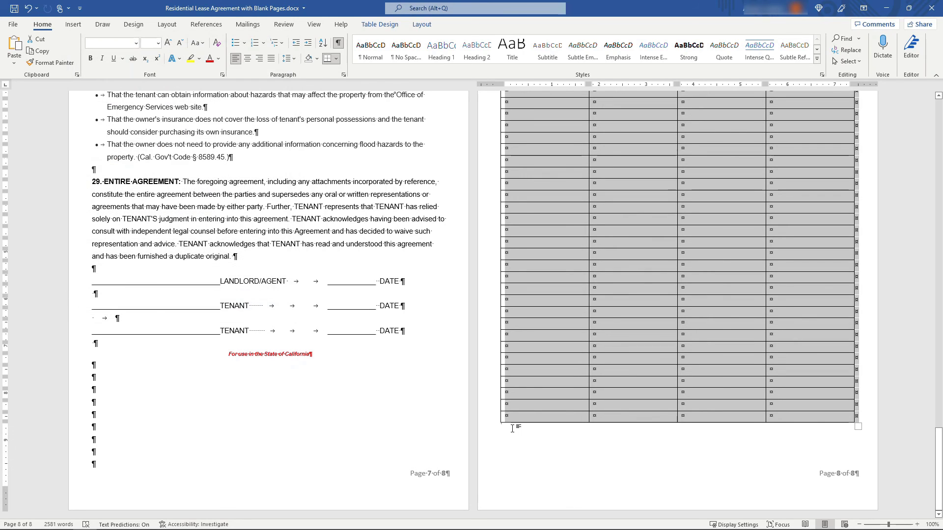